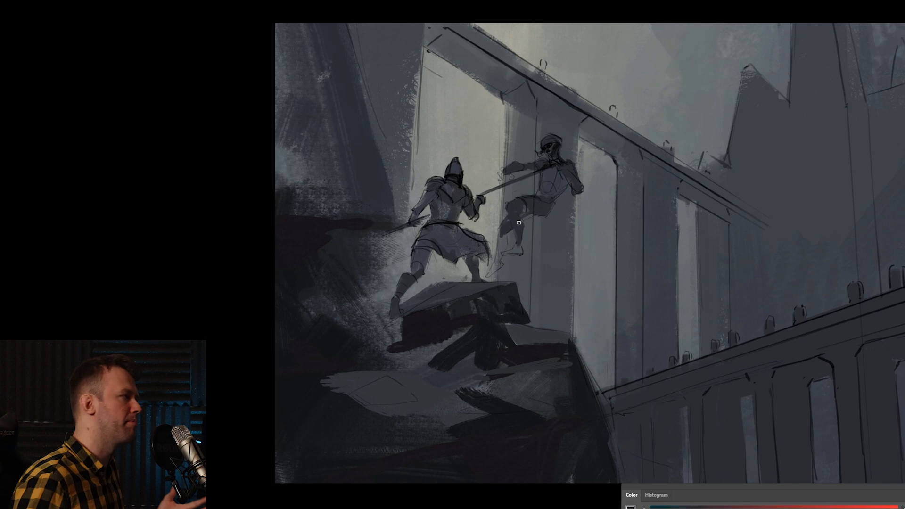
Sample a grey tone and block solid greyscale values over the sketched knight and soldier.
key("alt")
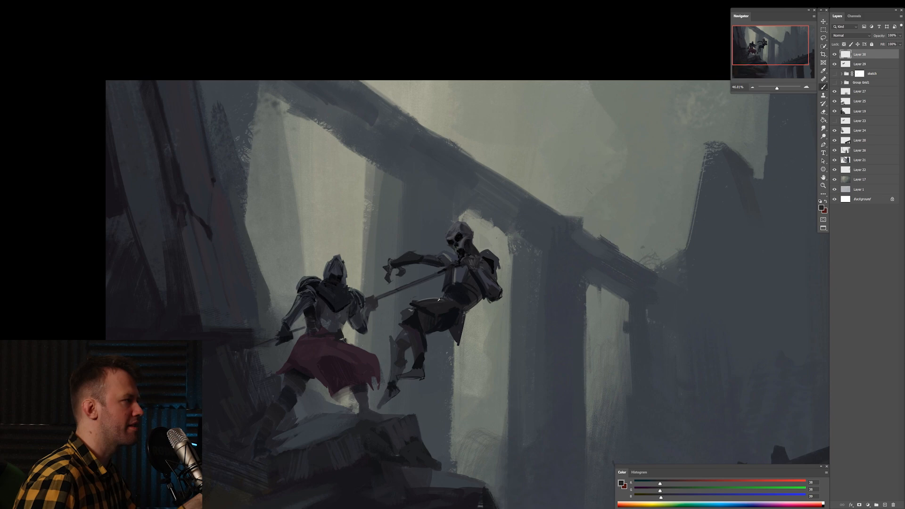
key("Tab")
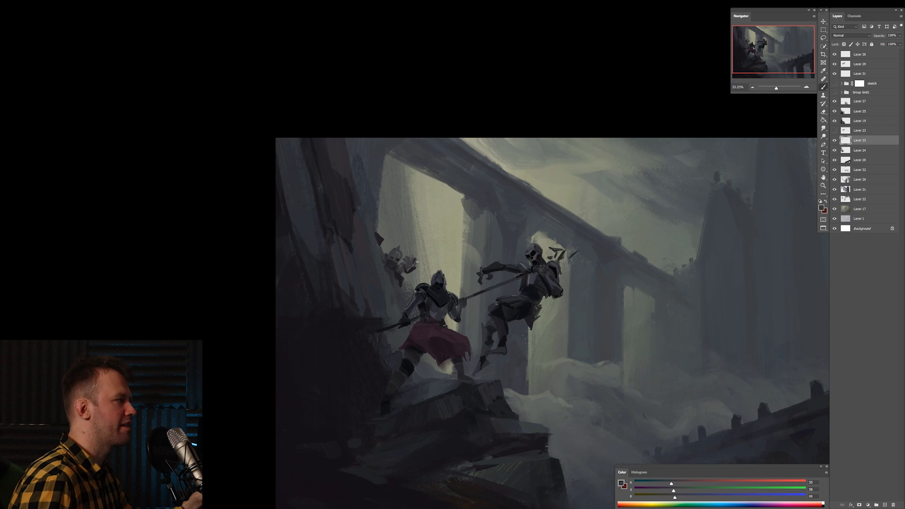
key("Tab")
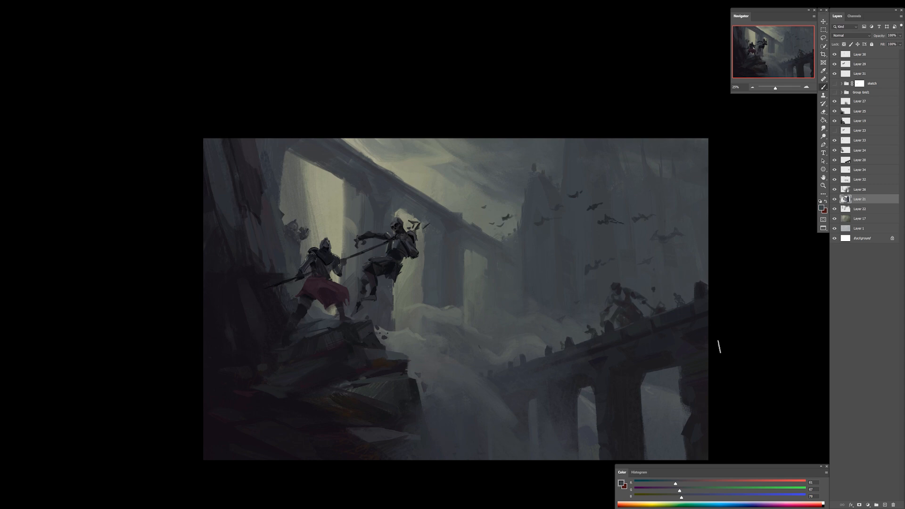
Paint small dark flying creature silhouettes into the sky above the bridge.
left_click(860, 209)
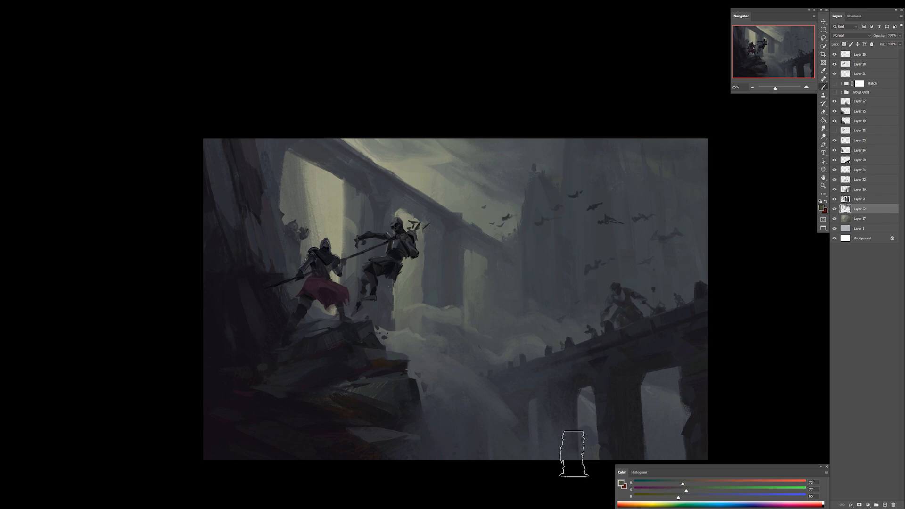